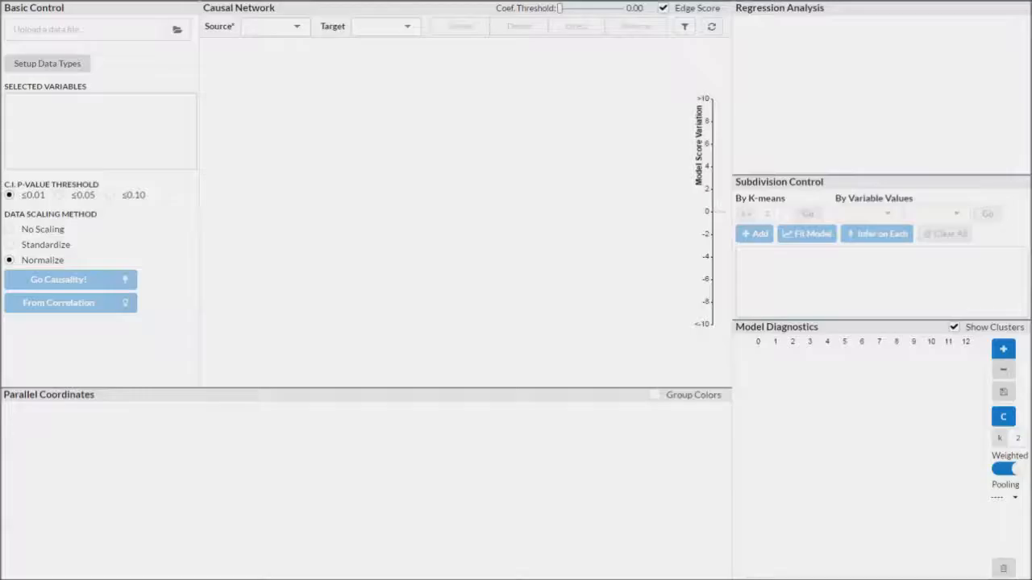
- Set Origin as a categorical column and confirm the car data types
click(47, 64)
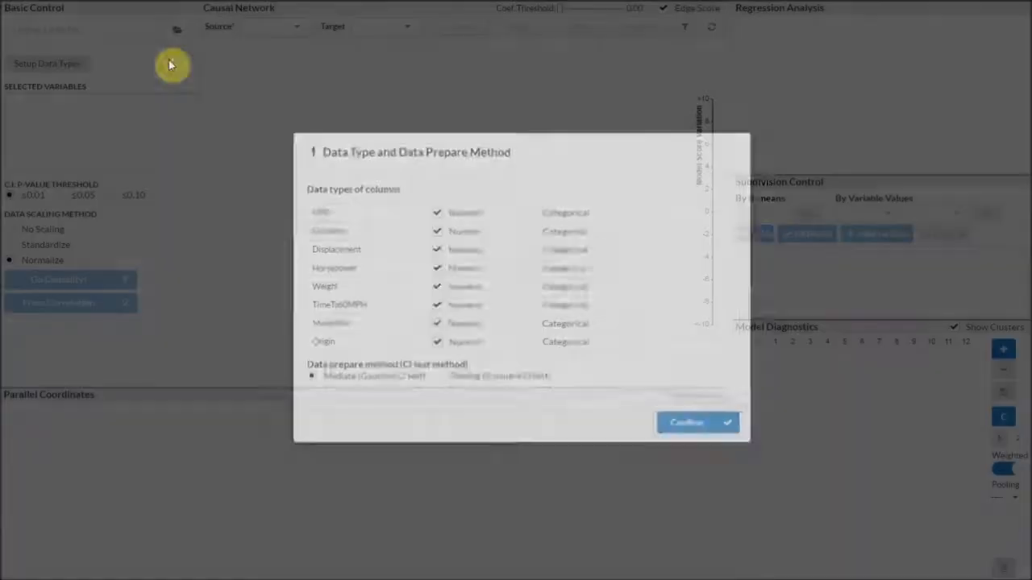
click(693, 423)
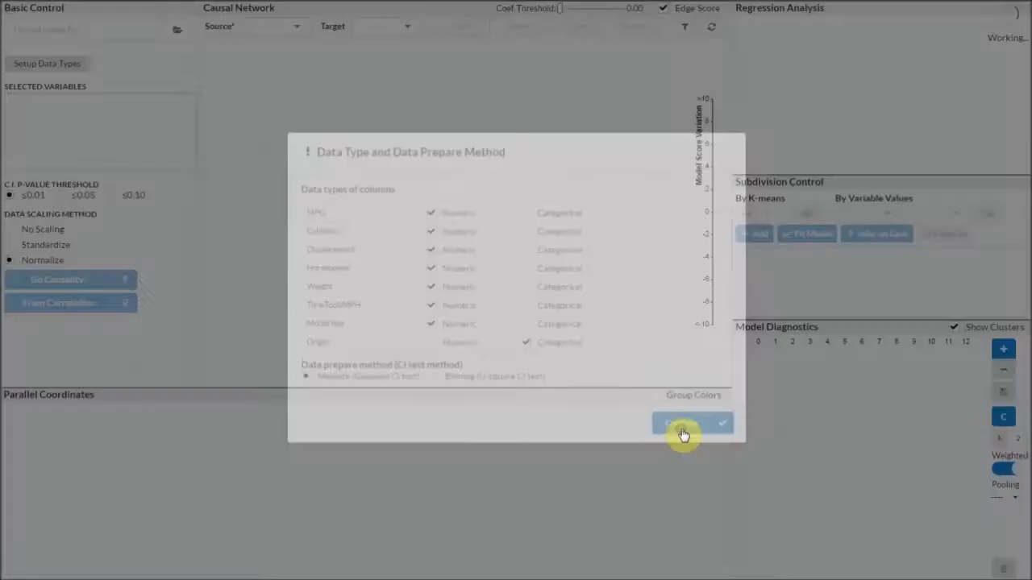
click(686, 423)
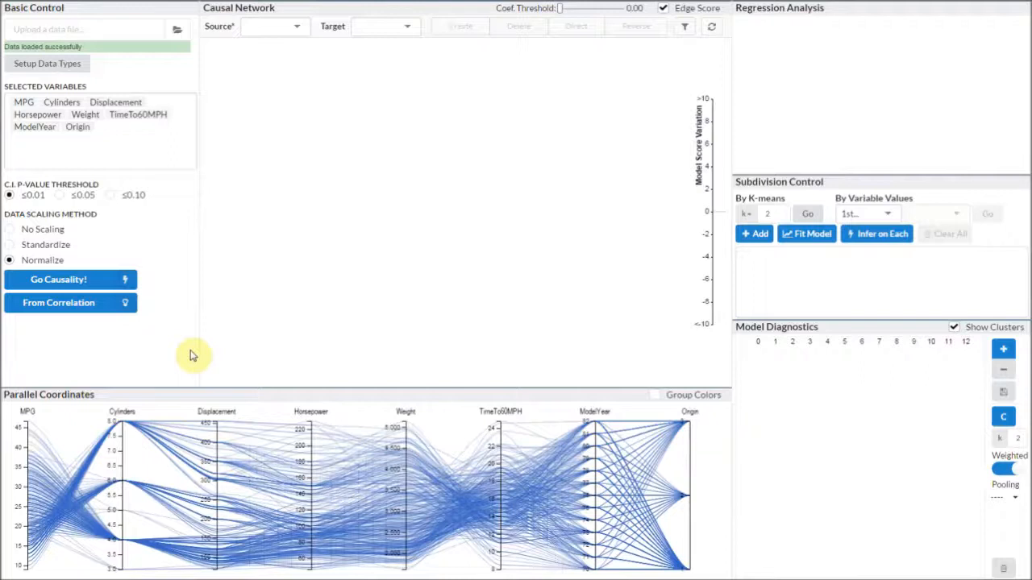
- Run Go Causality! to draw the causal network of the car variables
click(58, 279)
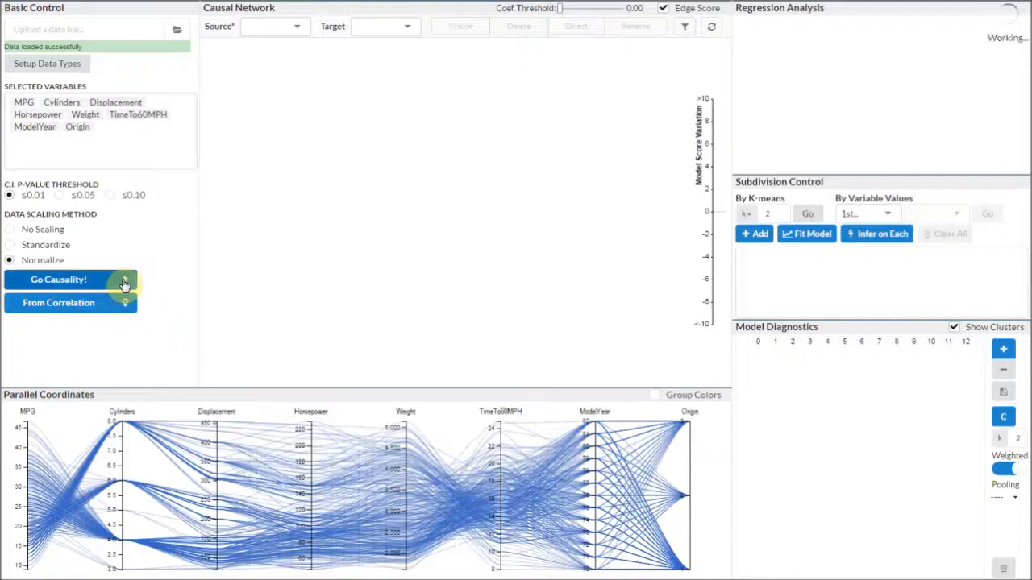
click(58, 279)
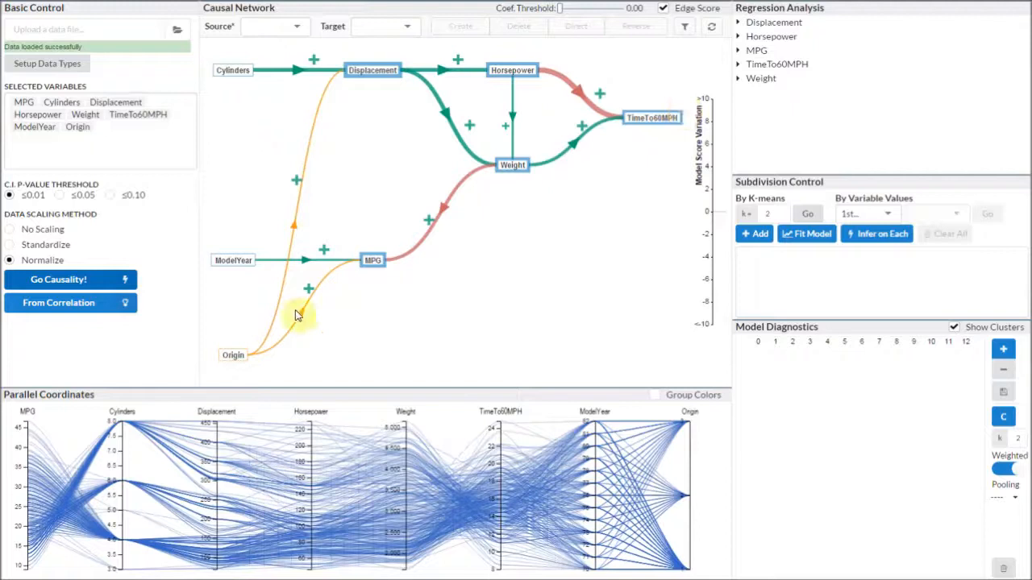
mouse_move(663, 355)
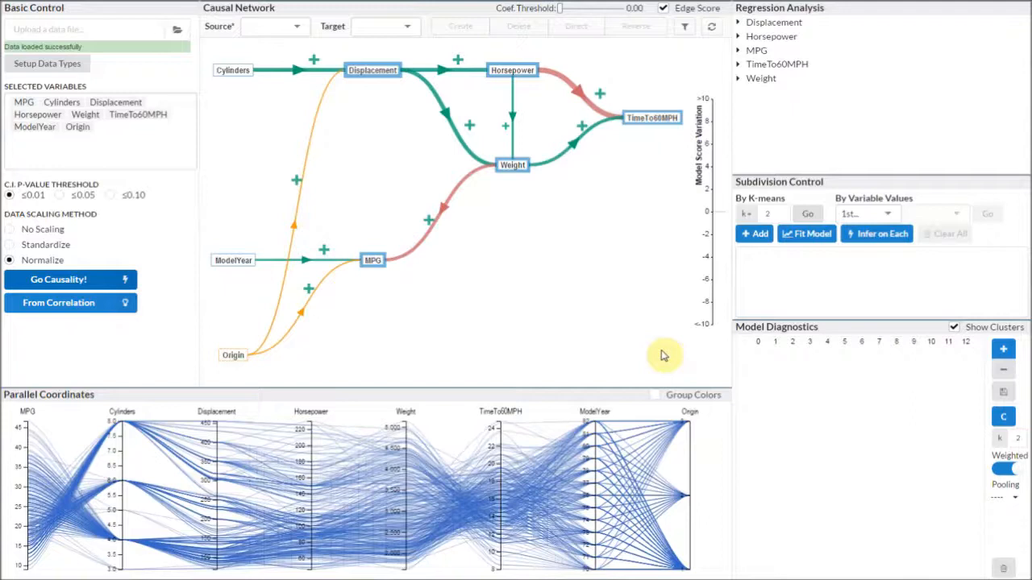
mouse_move(629, 143)
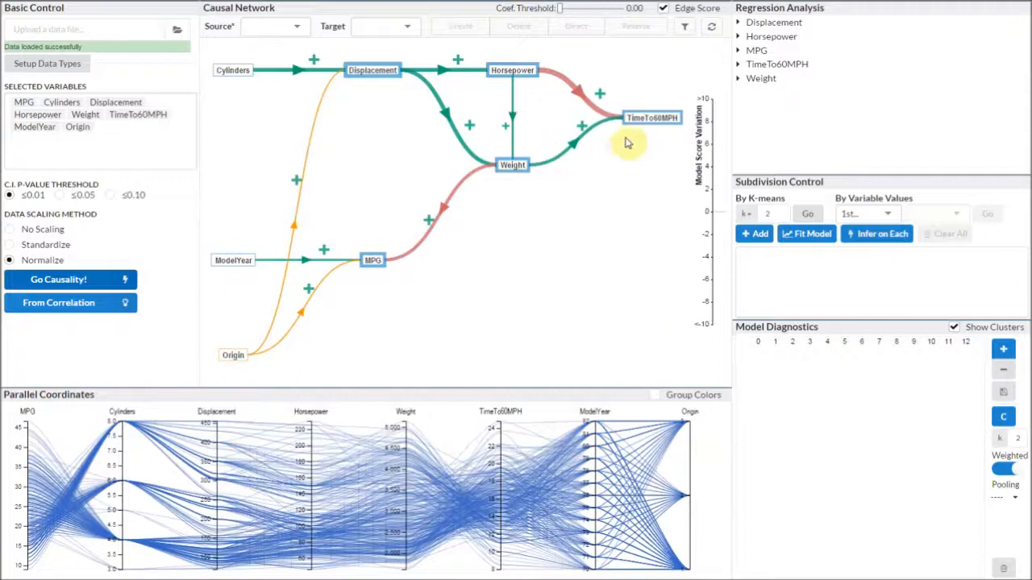
mouse_move(611, 353)
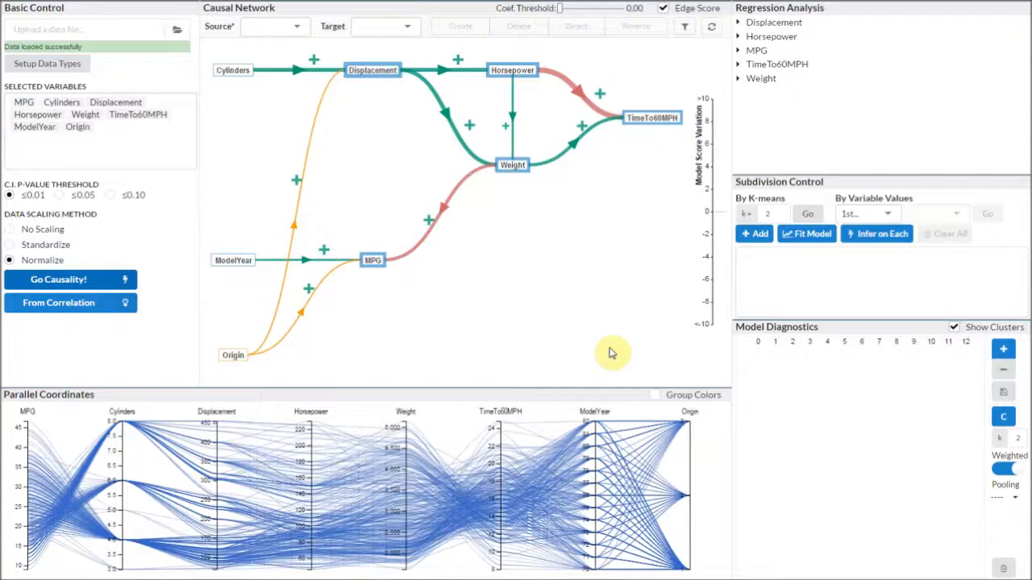
- Expand and collapse the MPG regression details, then reload to clear the workspace
click(756, 50)
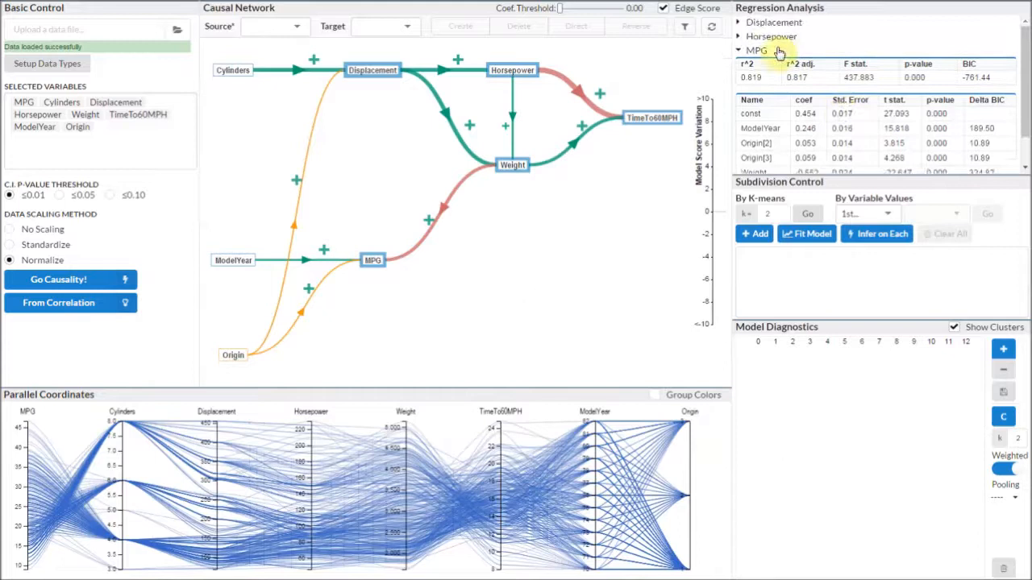
click(755, 50)
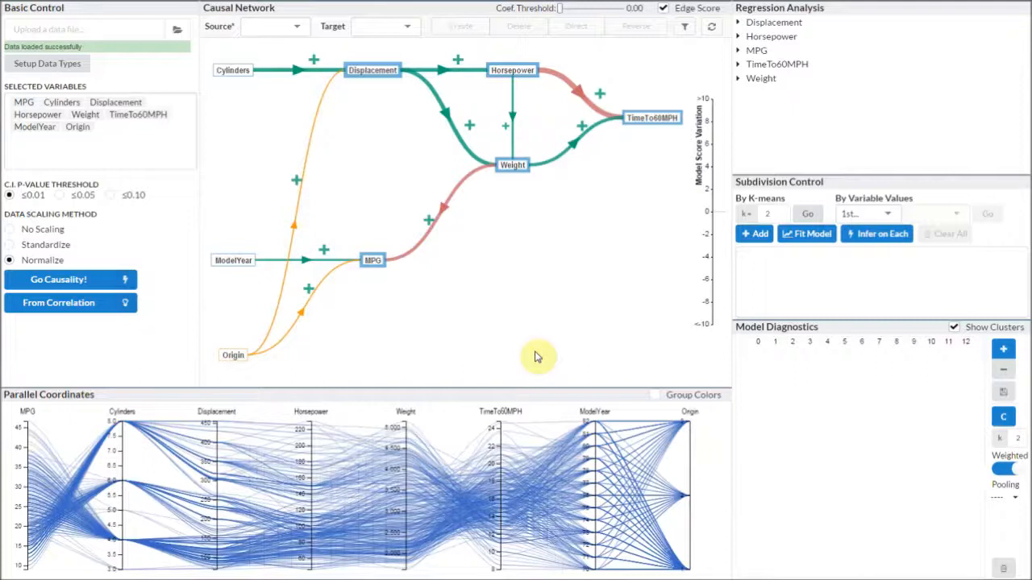
click(372, 260)
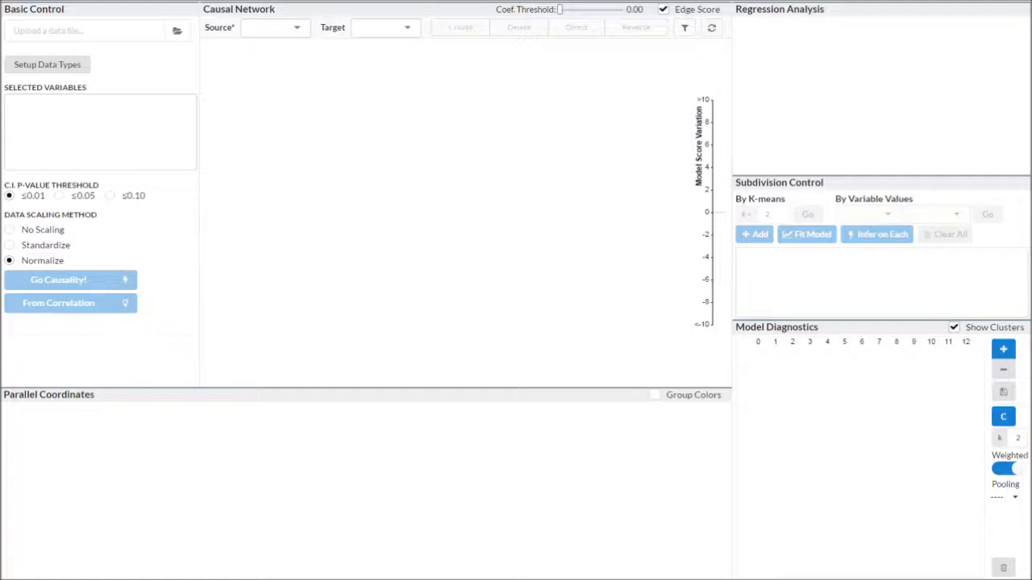
- Upload the ocean chlorophyll file and confirm all twelve columns as Numeric
click(46, 65)
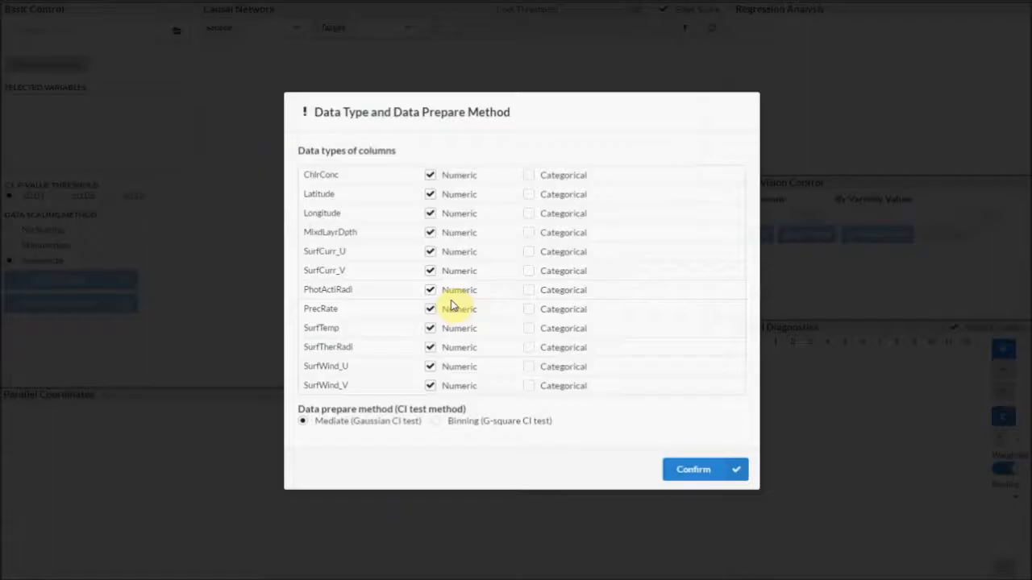
click(692, 469)
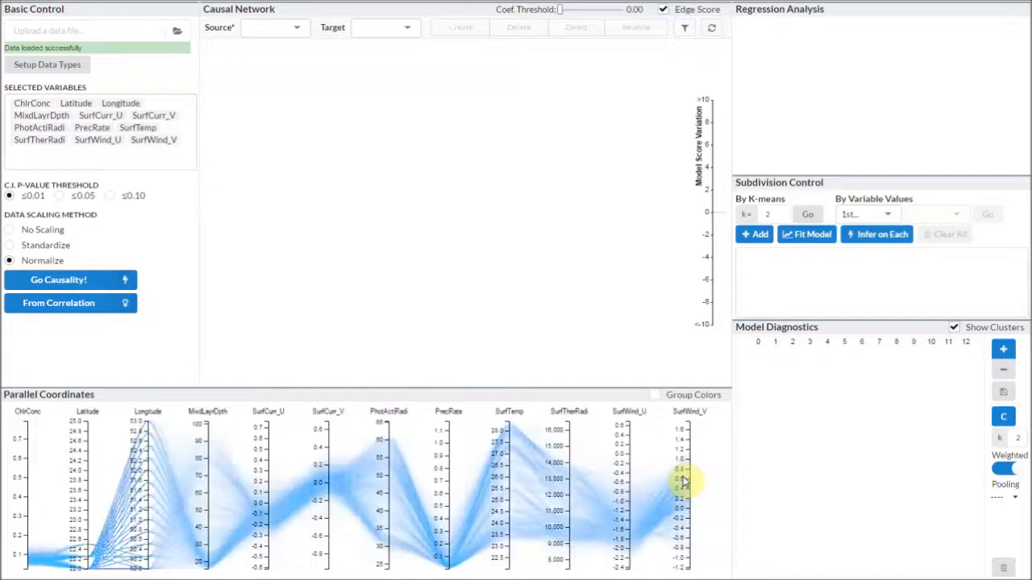
- Subdivide the ocean data by Latitude and Longitude values
click(900, 215)
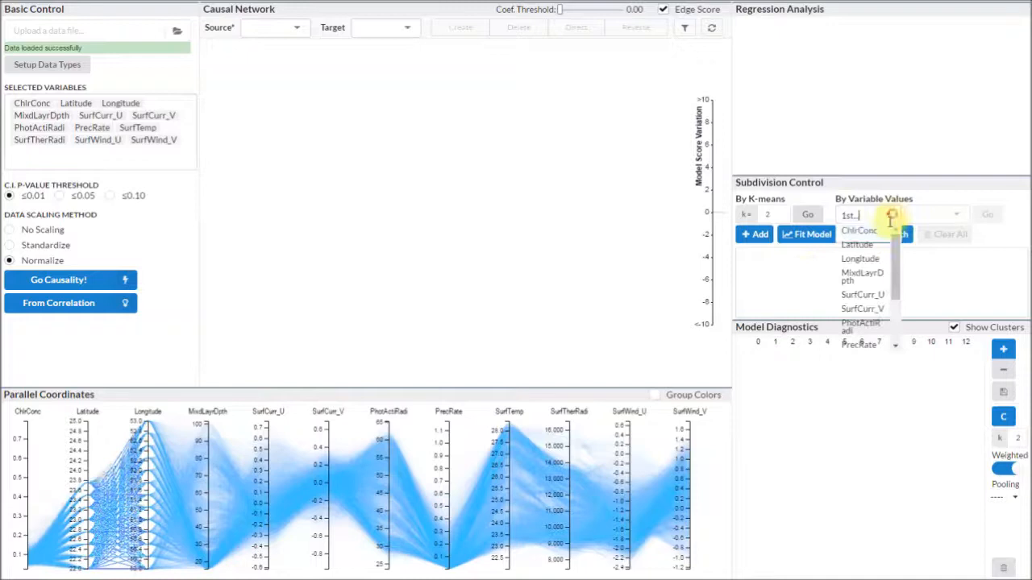
click(857, 244)
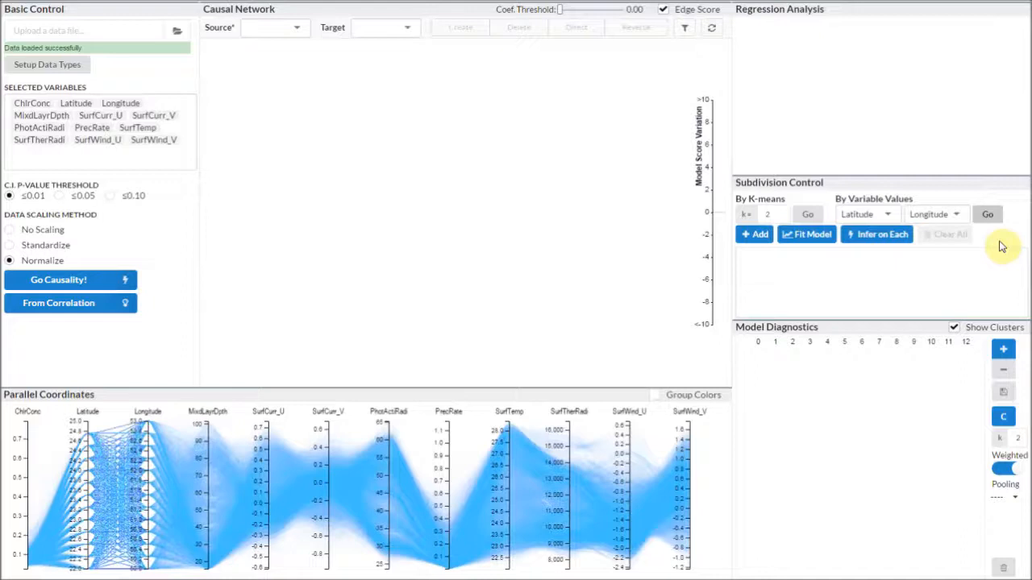
click(987, 214)
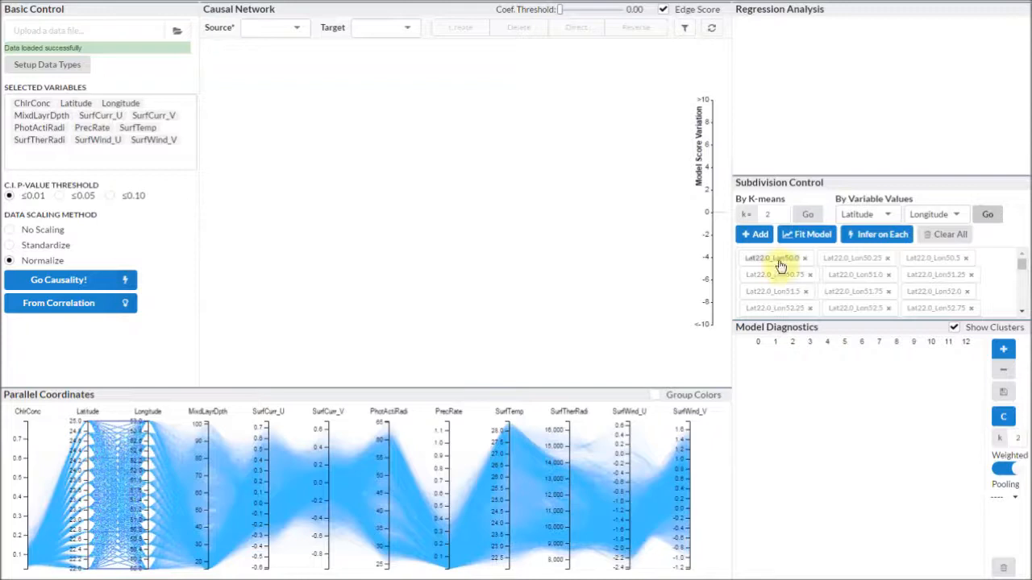
- Infer a model for each of the 169 subdivisions and confirm the warning
click(876, 234)
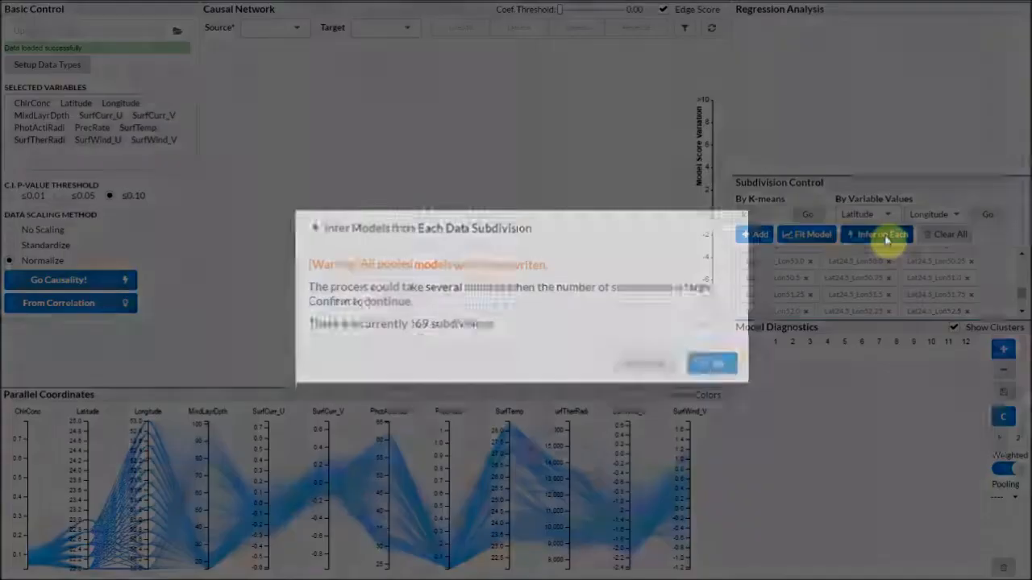
click(712, 363)
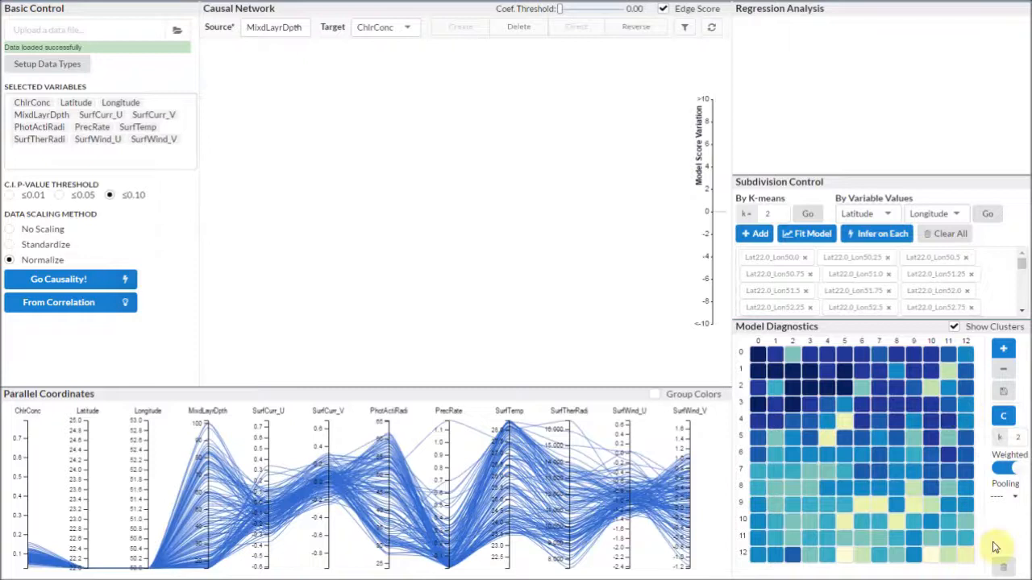
- Cluster the models into three groups and raise the coefficient threshold to 0.50
click(58, 279)
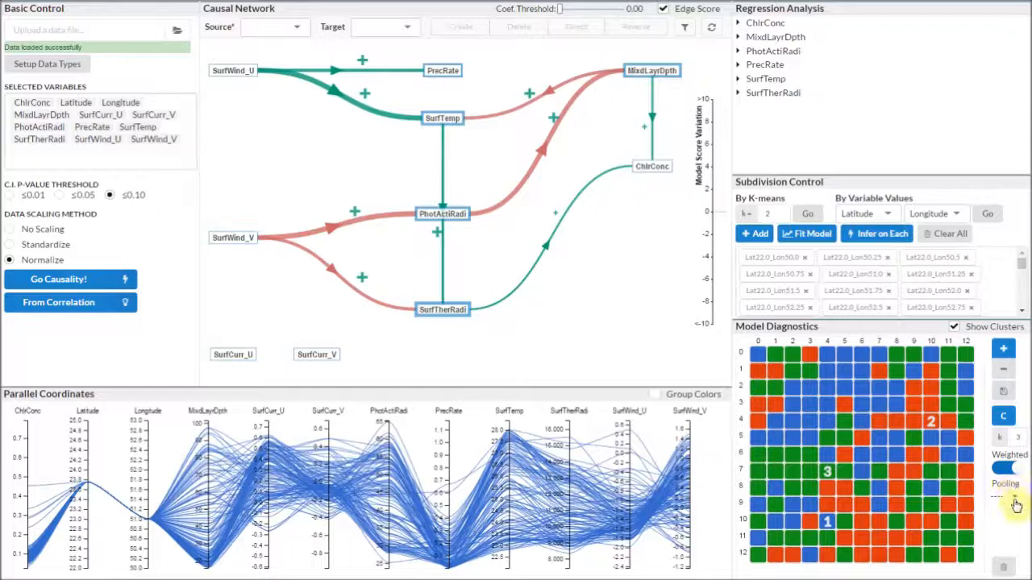
drag(562, 9, 593, 11)
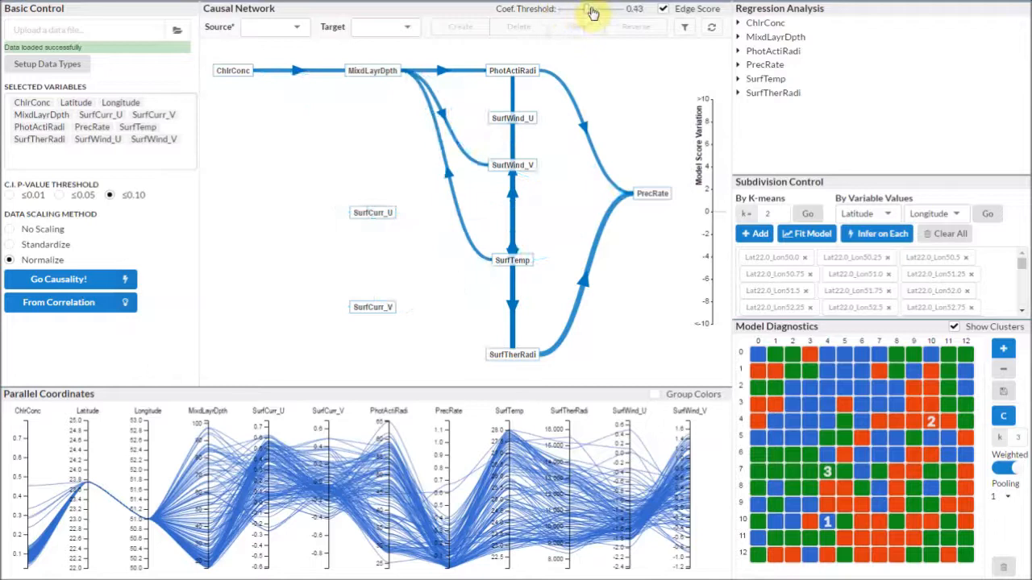
drag(562, 9, 589, 9)
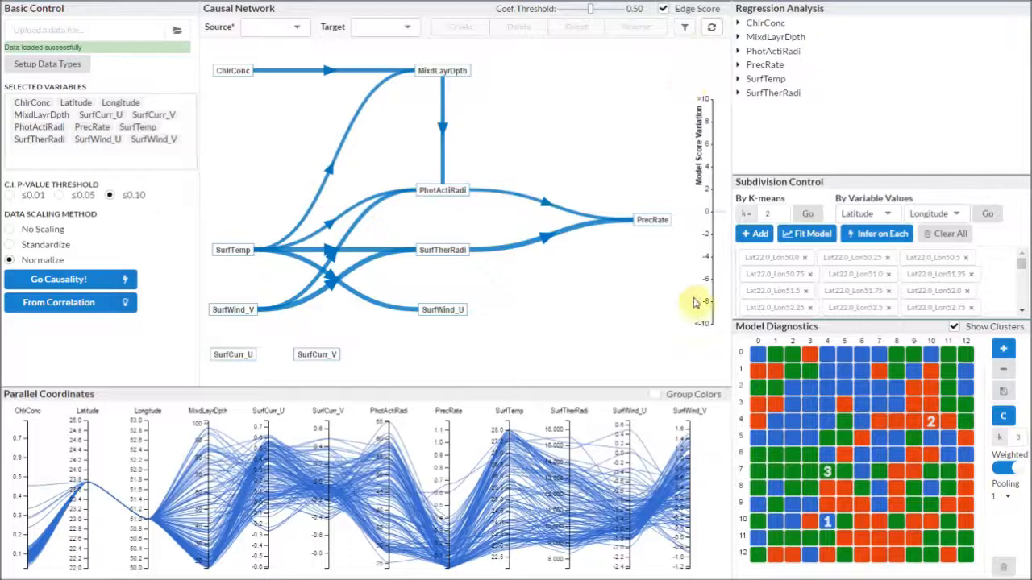